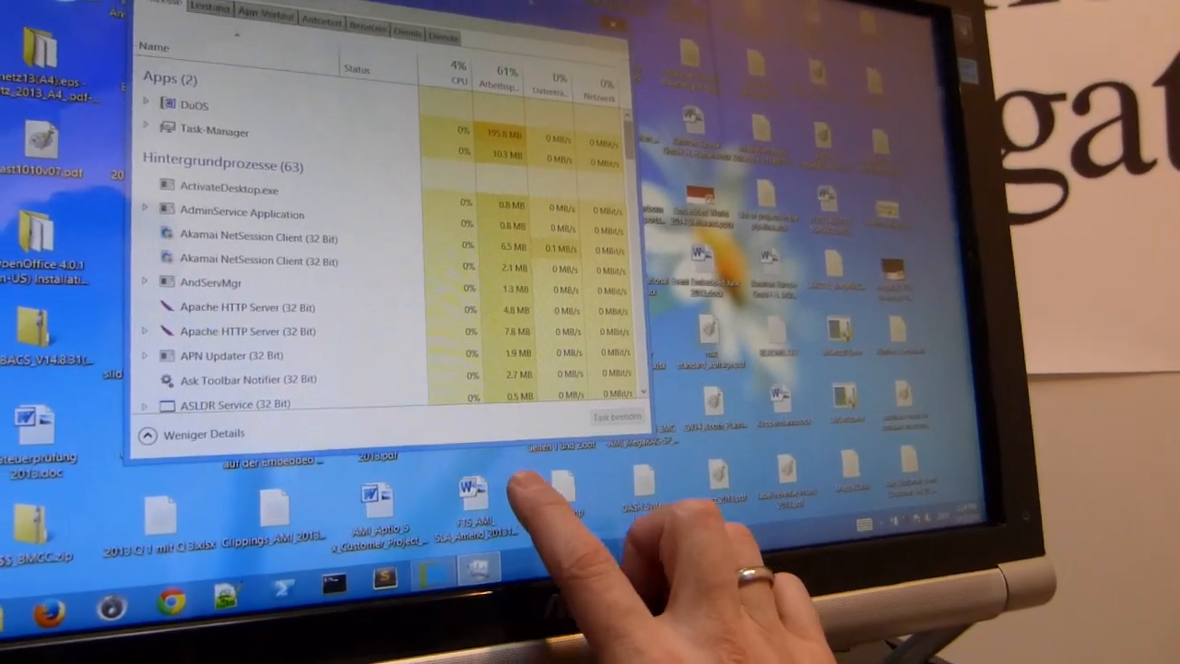
- Bring up the context menu of a desktop file icon via touch long-press beside Task Manager
right_click(479, 489)
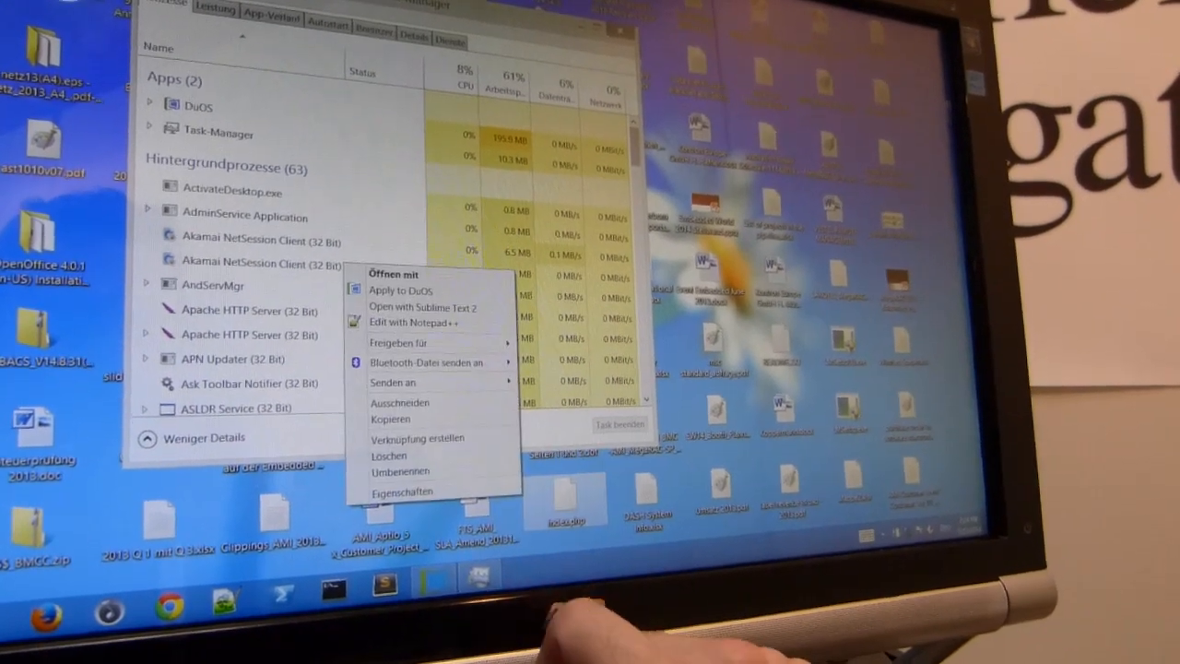